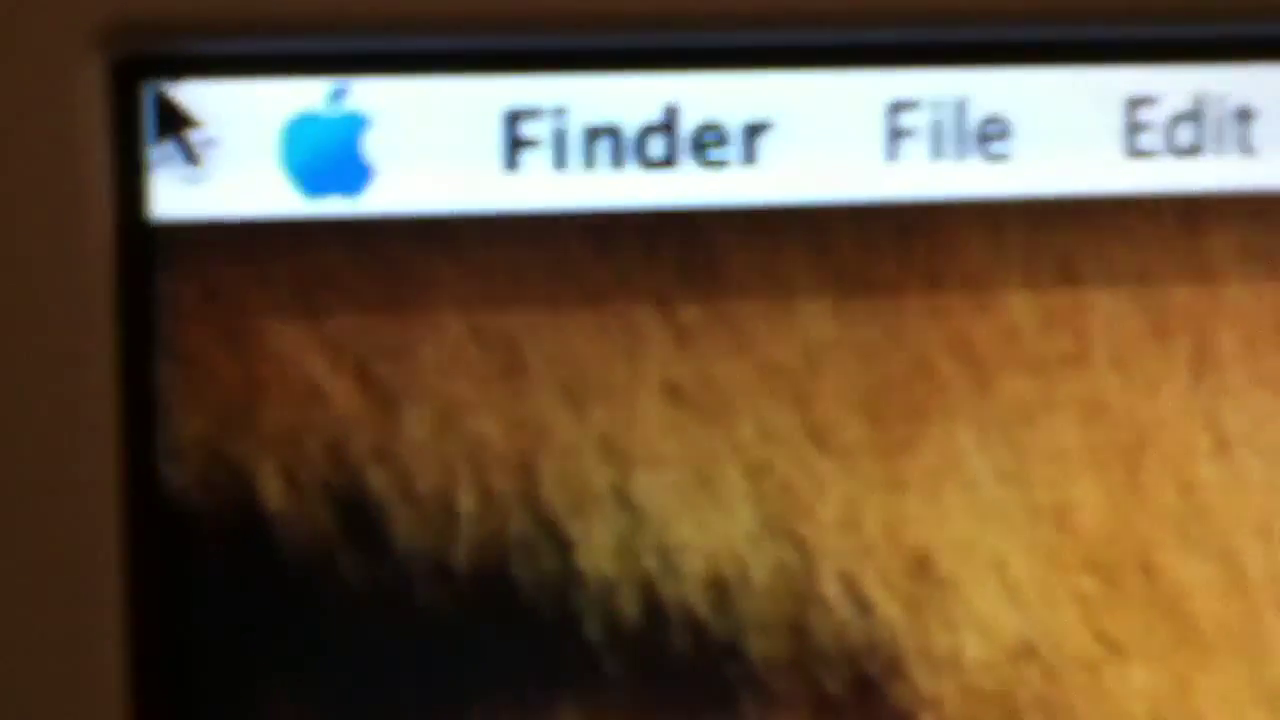
- Restart the Mac from the Apple menu and confirm the restart
{"action": "left_click", "coordinate": [330, 140]}
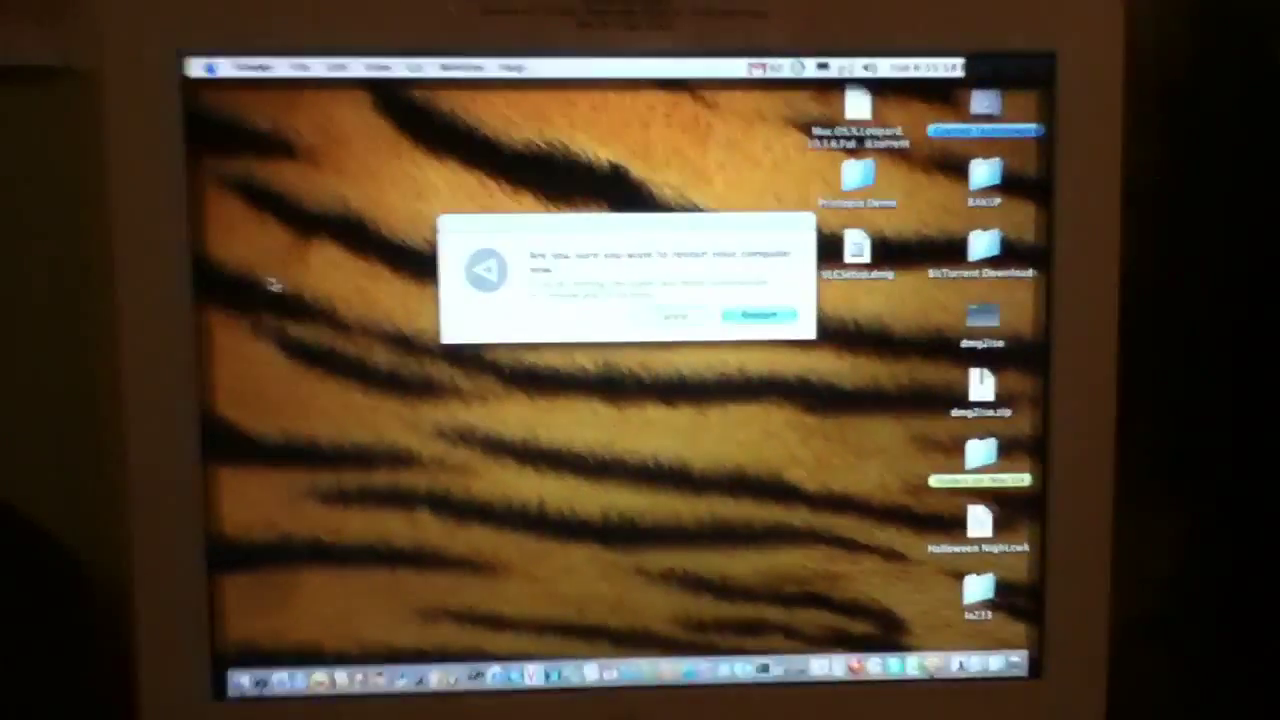
{"action": "left_click", "coordinate": [758, 316]}
{"action": "type", "text": "rm /var/db/"}
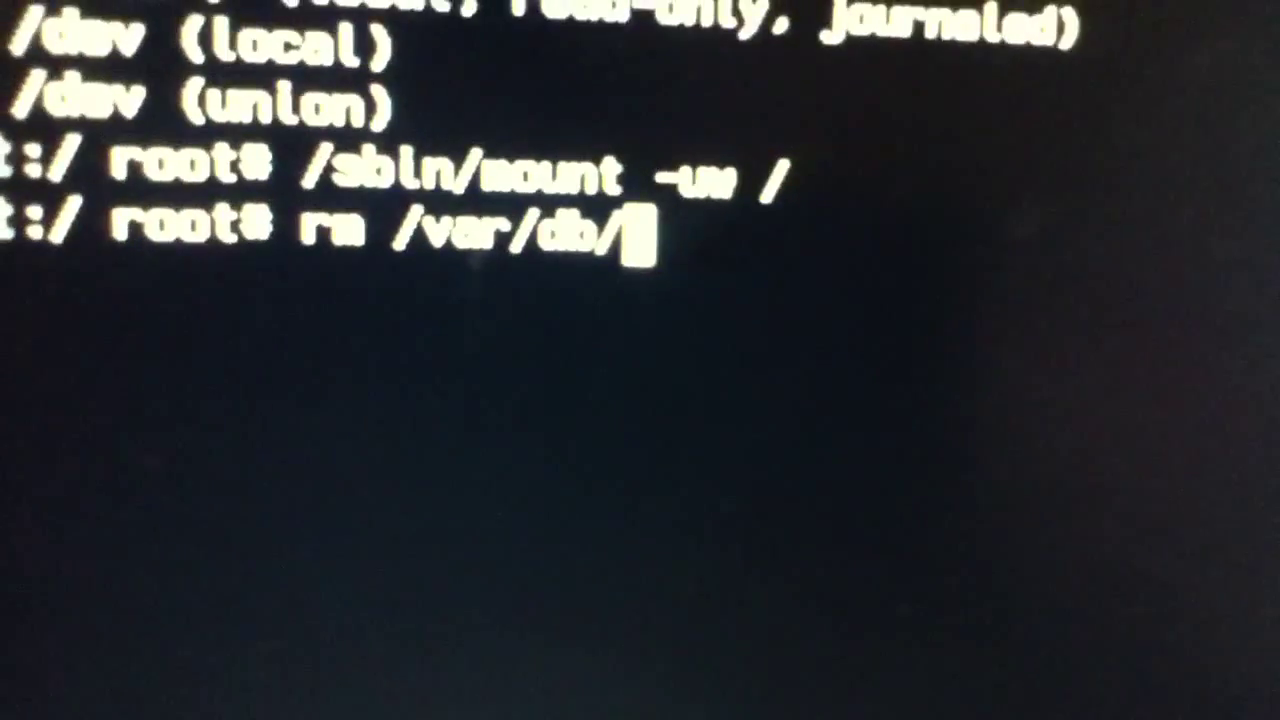
- Remove /var/db/.AppleSetupDone in single-user mode and issue reboot
{"action": "type", "text": ".applesetupdone"}
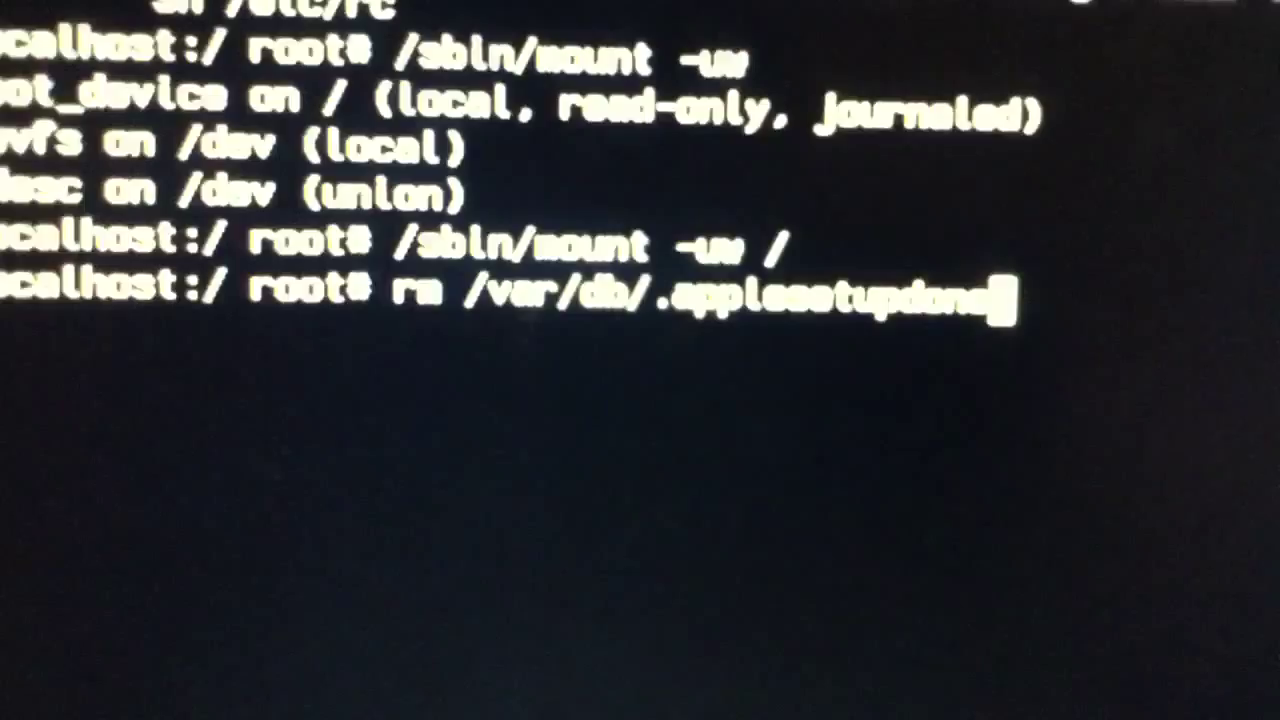
{"action": "type", "text": "reboot"}
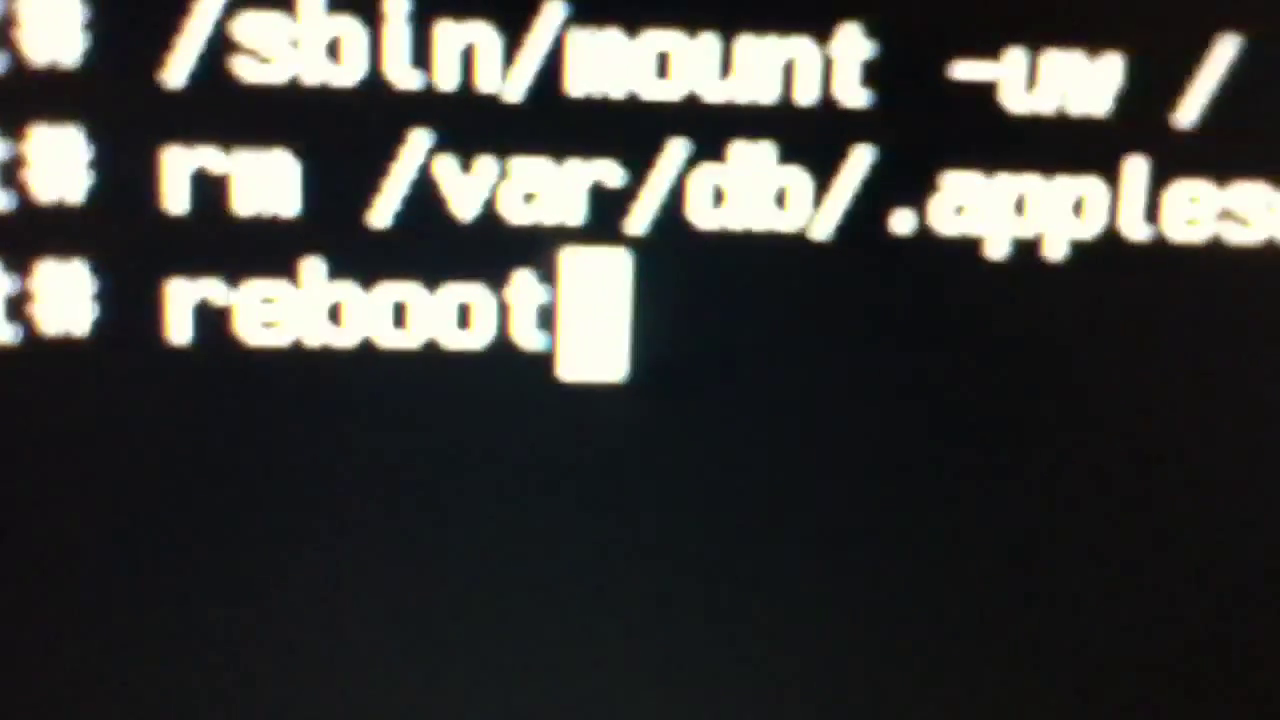
{"action": "key", "text": "Return"}
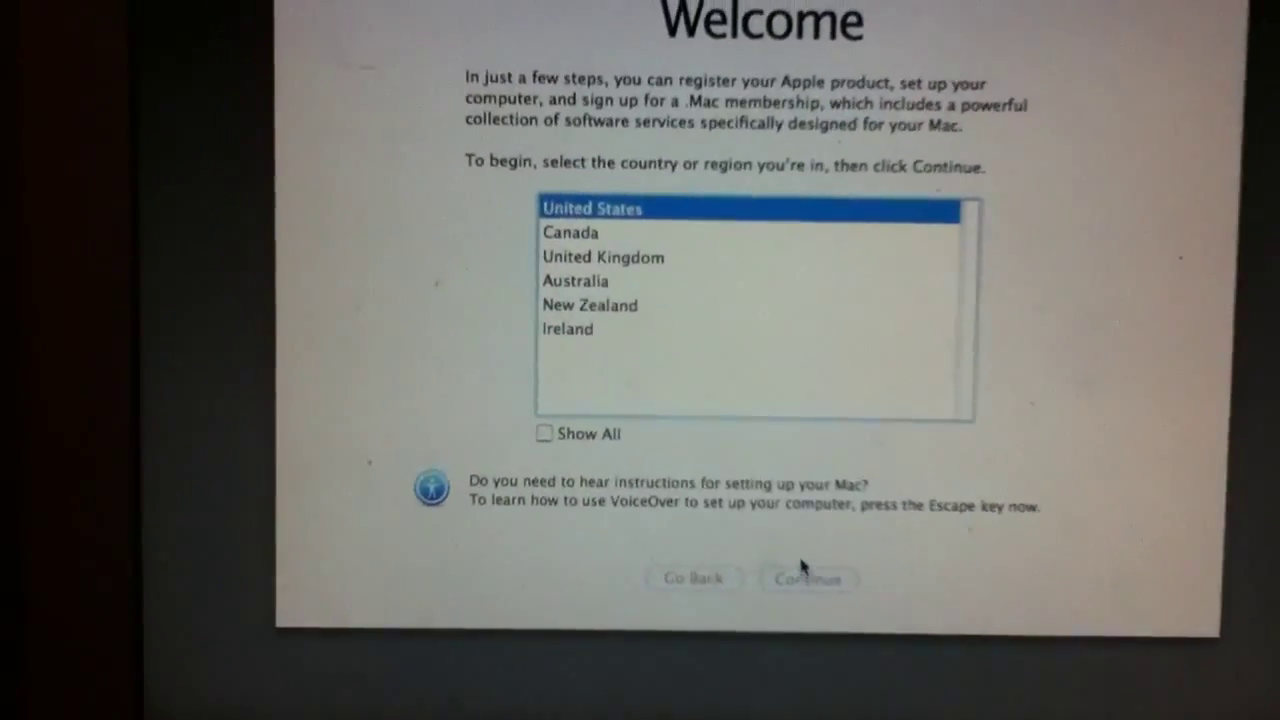
- Accept United States as the country and choose not to transfer data from another Mac
{"action": "left_click", "coordinate": [808, 578]}
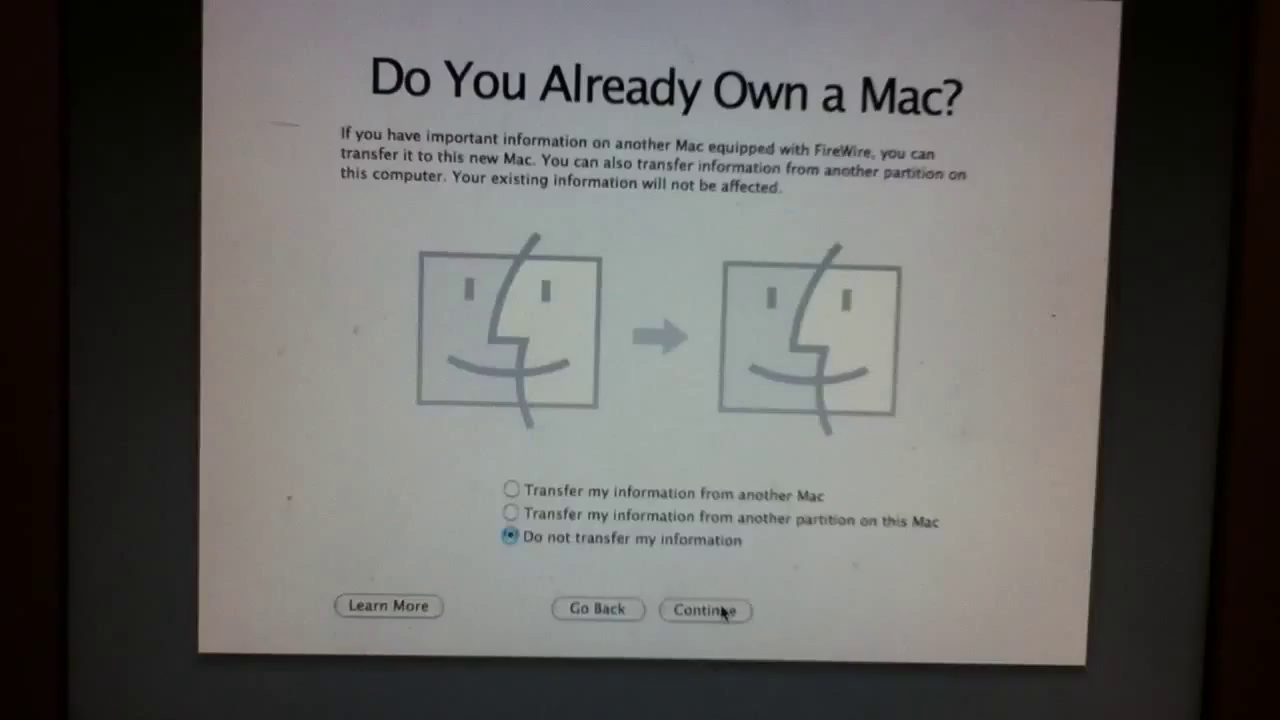
{"action": "left_click", "coordinate": [704, 610]}
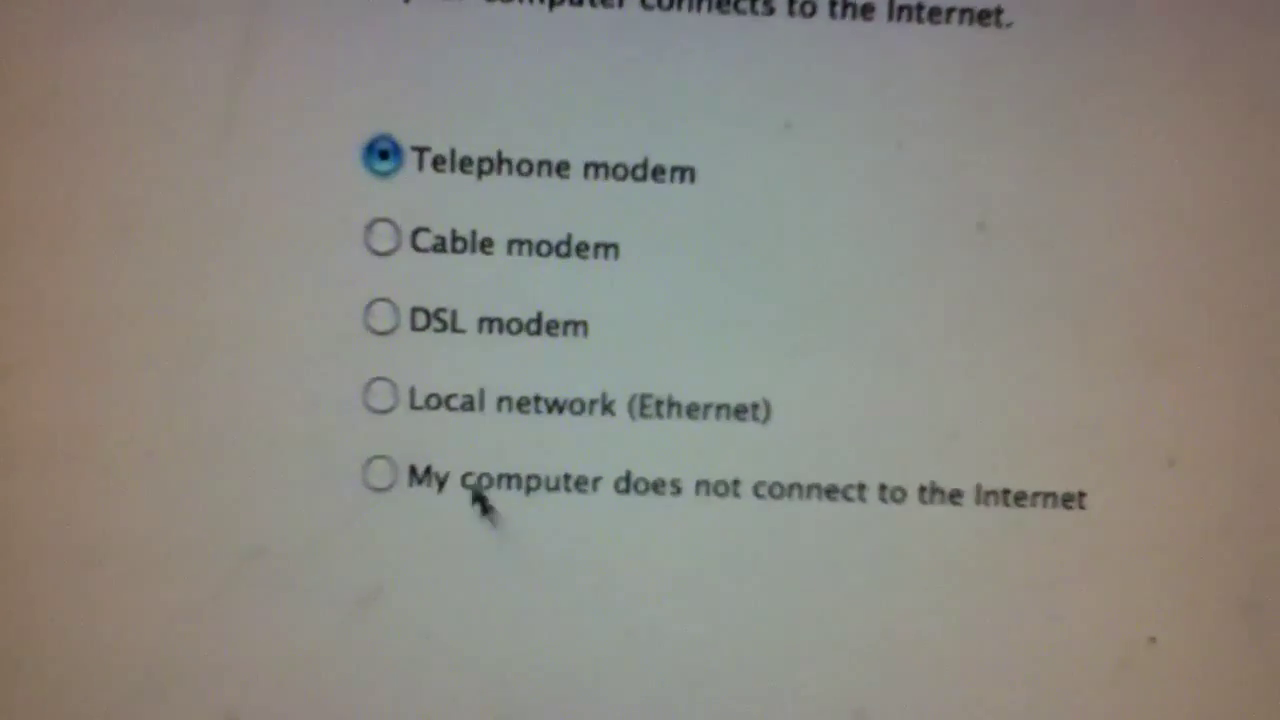
- Choose a Local network (Ethernet) connection using DHCP and continue
{"action": "left_click", "coordinate": [400, 424]}
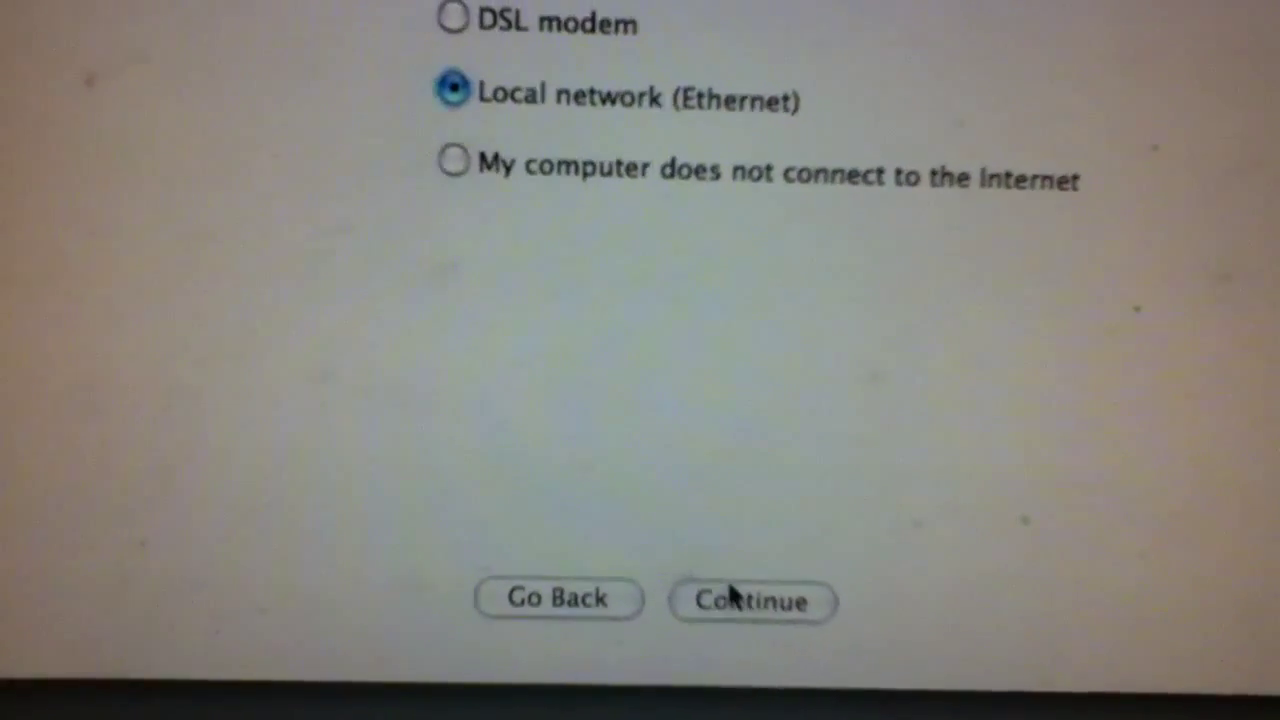
{"action": "left_click", "coordinate": [752, 600]}
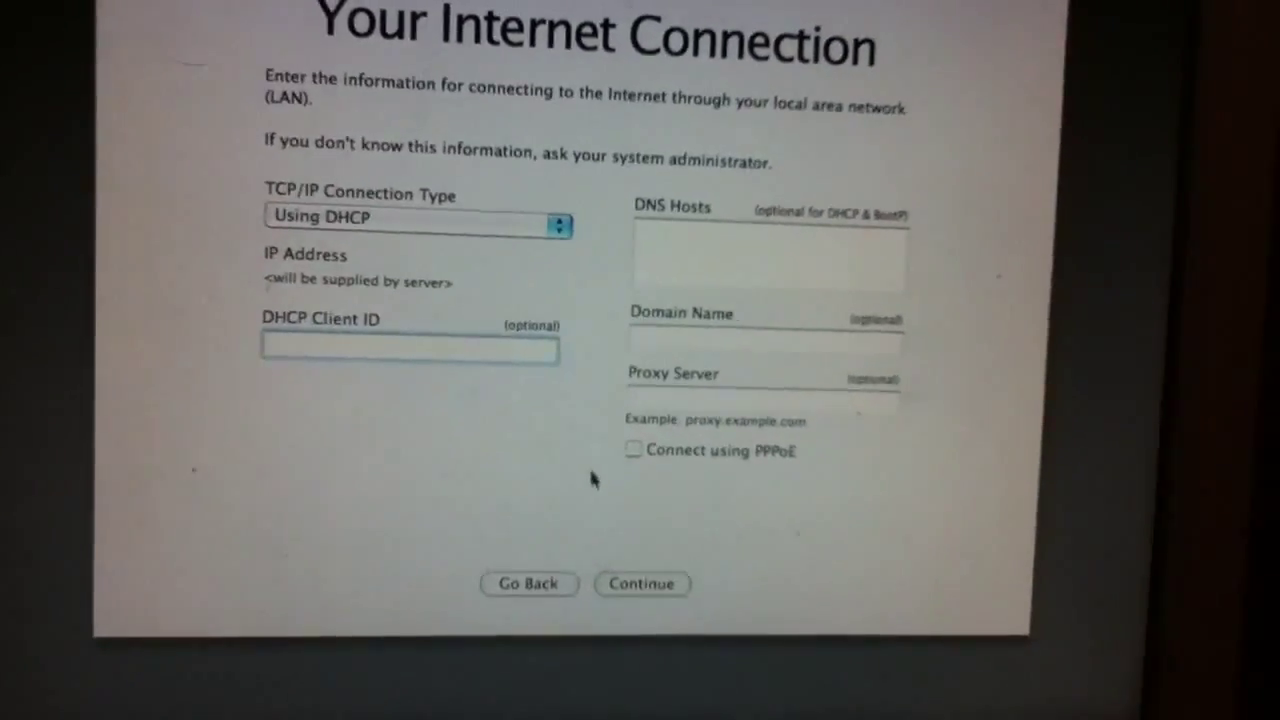
{"action": "left_click", "coordinate": [640, 584]}
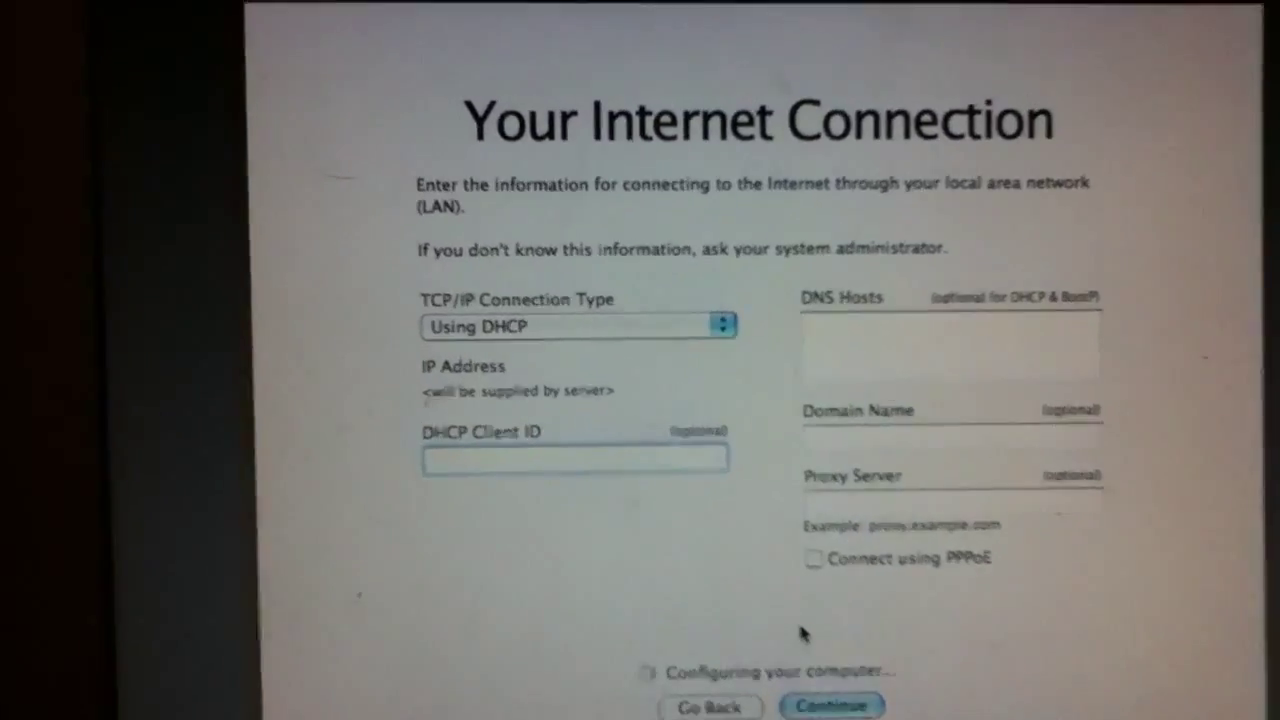
{"action": "left_click", "coordinate": [832, 704]}
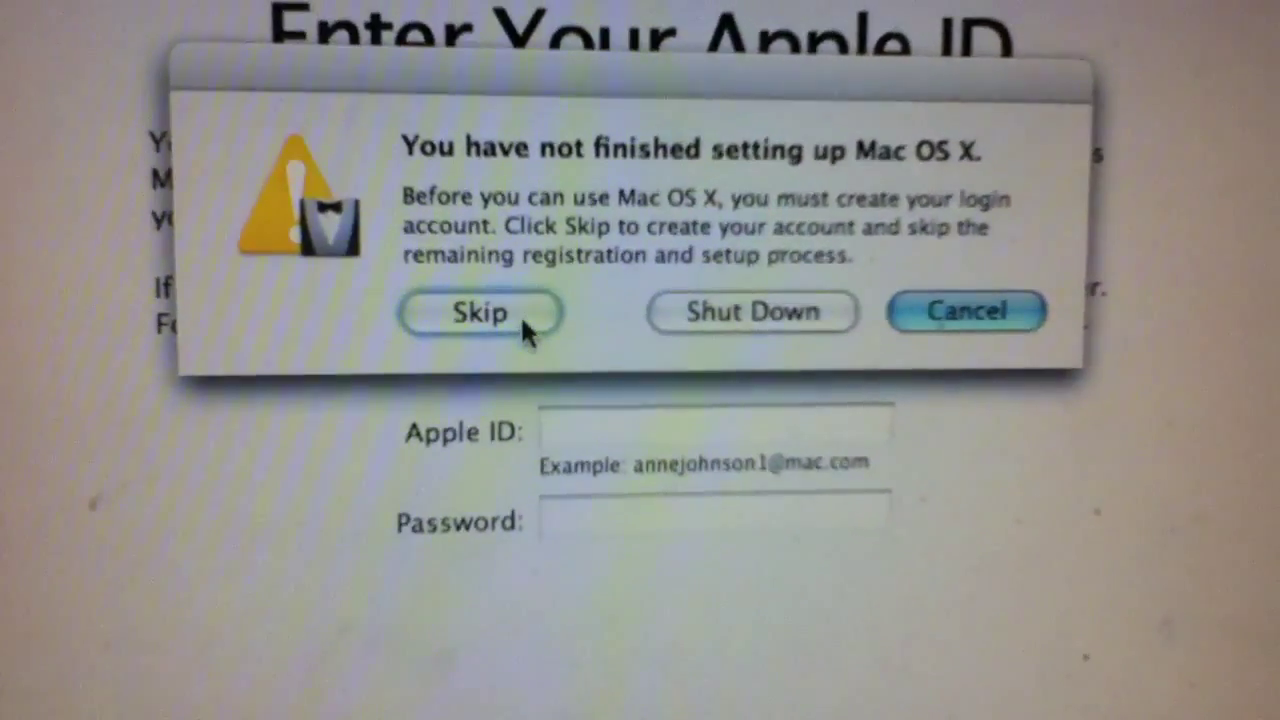
- Skip Apple ID registration and go straight to creating the login account
{"action": "left_click", "coordinate": [480, 312]}
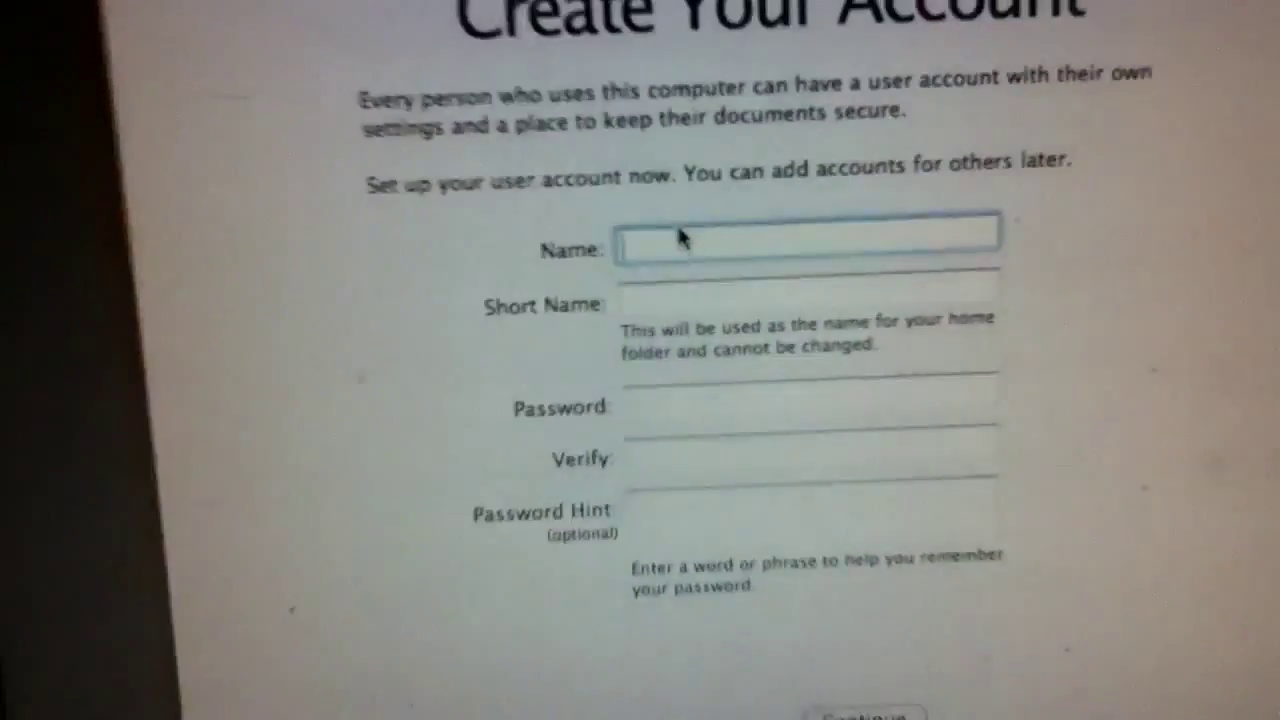
- Enter the full name 'grantste', matching short name and the password in the Create Your Account form
{"action": "type", "text": "gra"}
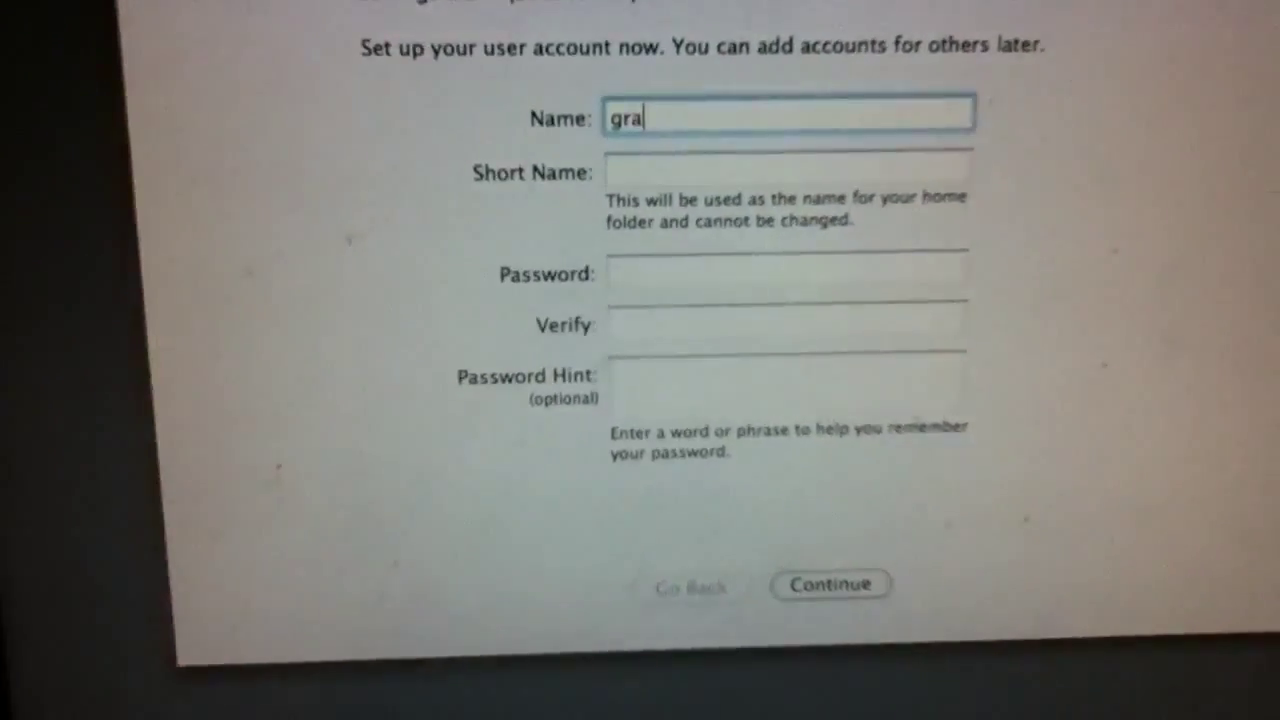
{"action": "type", "text": "ntste"}
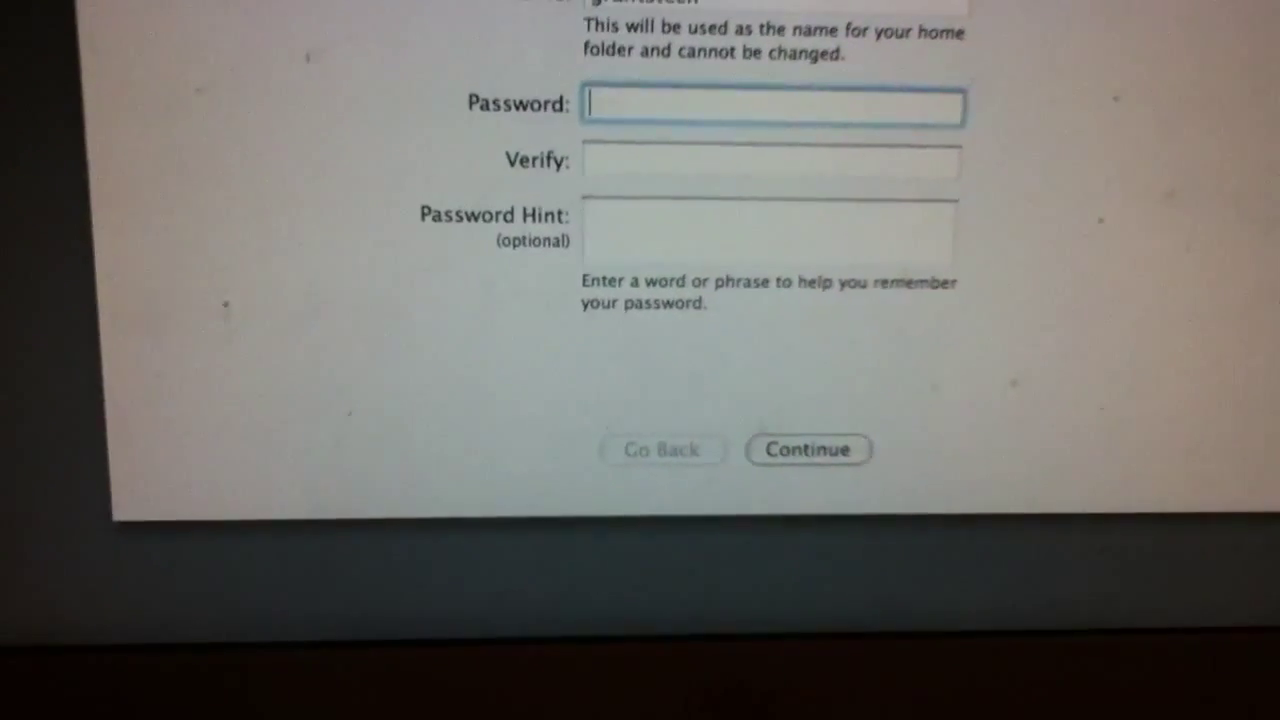
{"action": "type", "text": "•"}
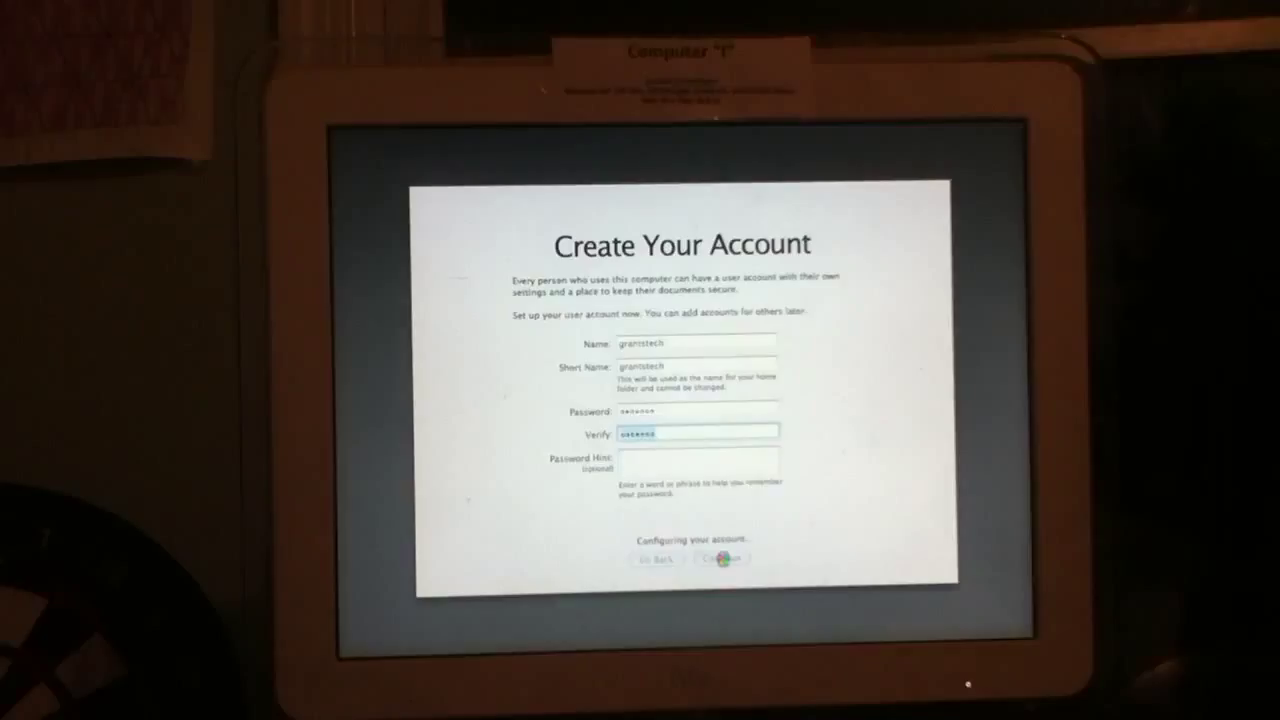
- Create the account, accept the New York time zone and today's date and time
{"action": "left_click", "coordinate": [720, 558]}
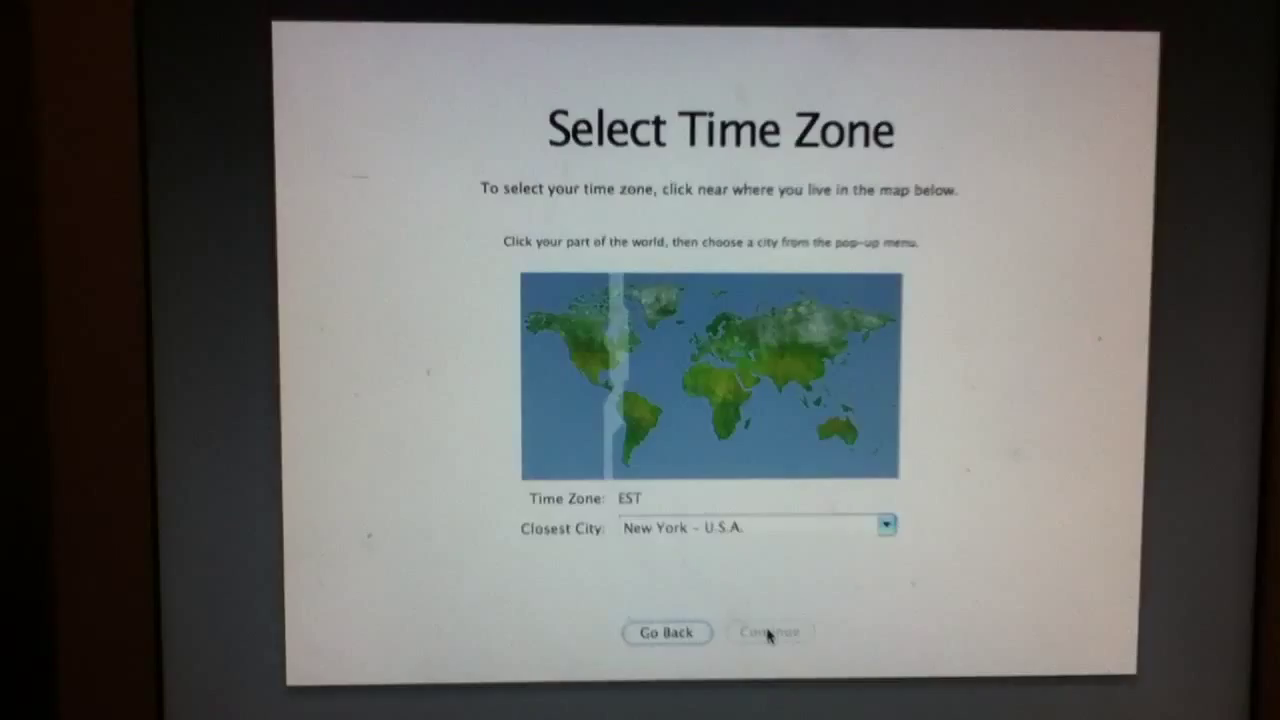
{"action": "left_click", "coordinate": [770, 632]}
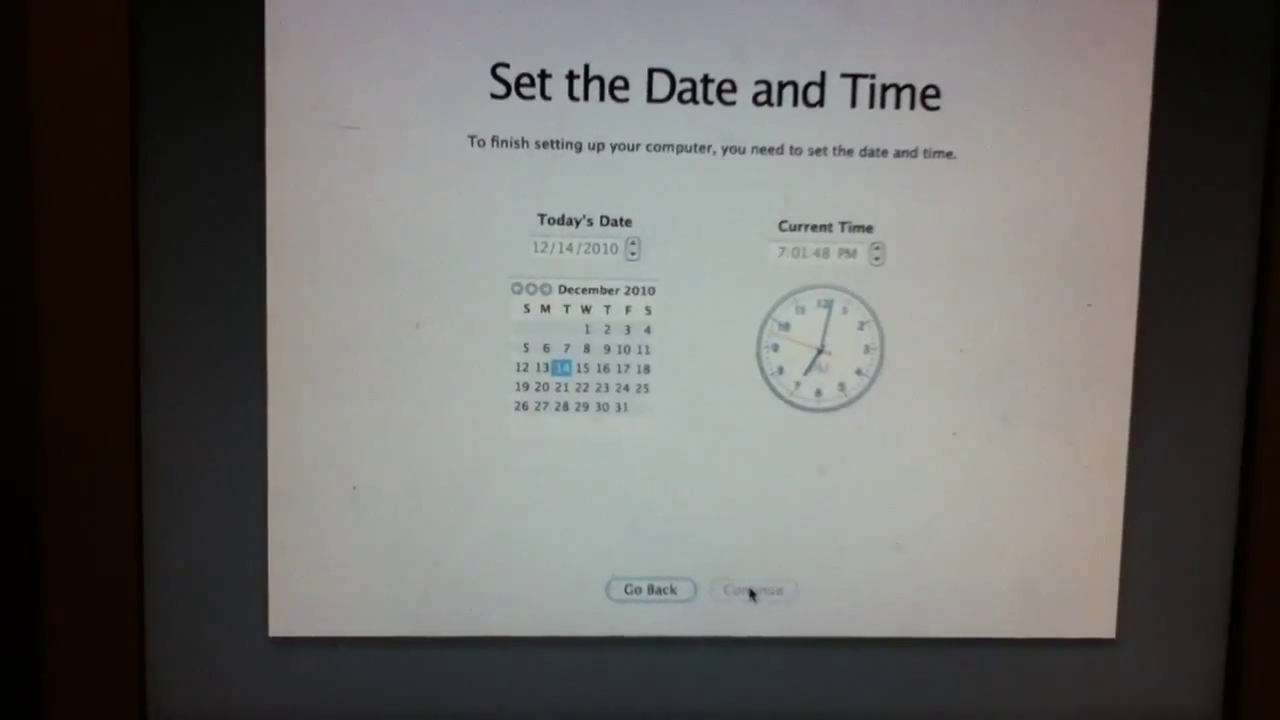
{"action": "left_click", "coordinate": [752, 590]}
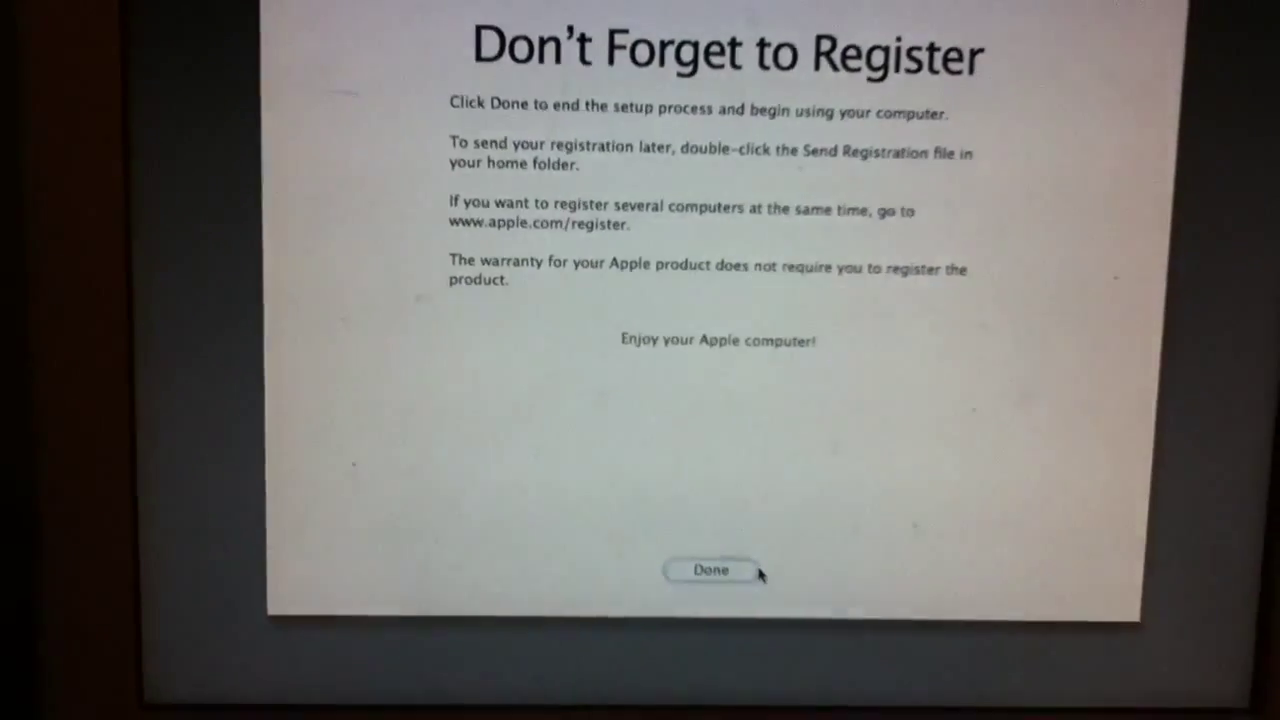
- Finish Setup Assistant at the registration reminder and begin using the computer
{"action": "left_click", "coordinate": [712, 570]}
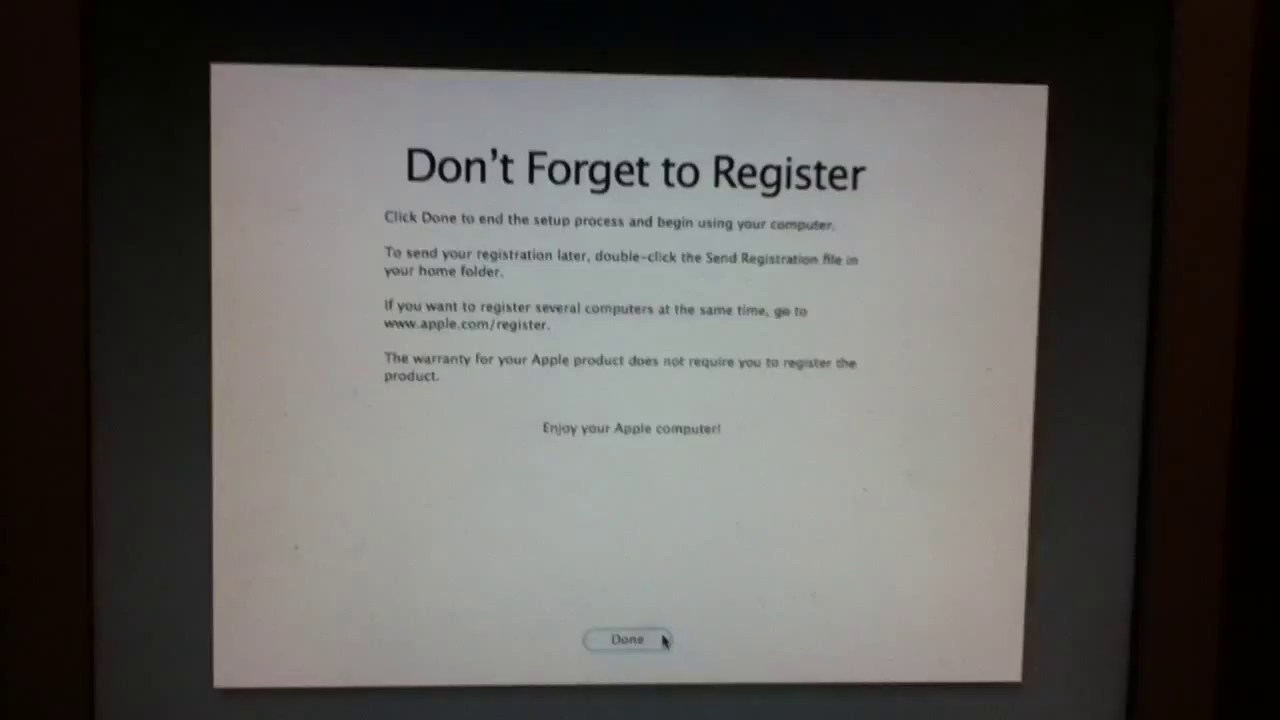
{"action": "left_click", "coordinate": [628, 640]}
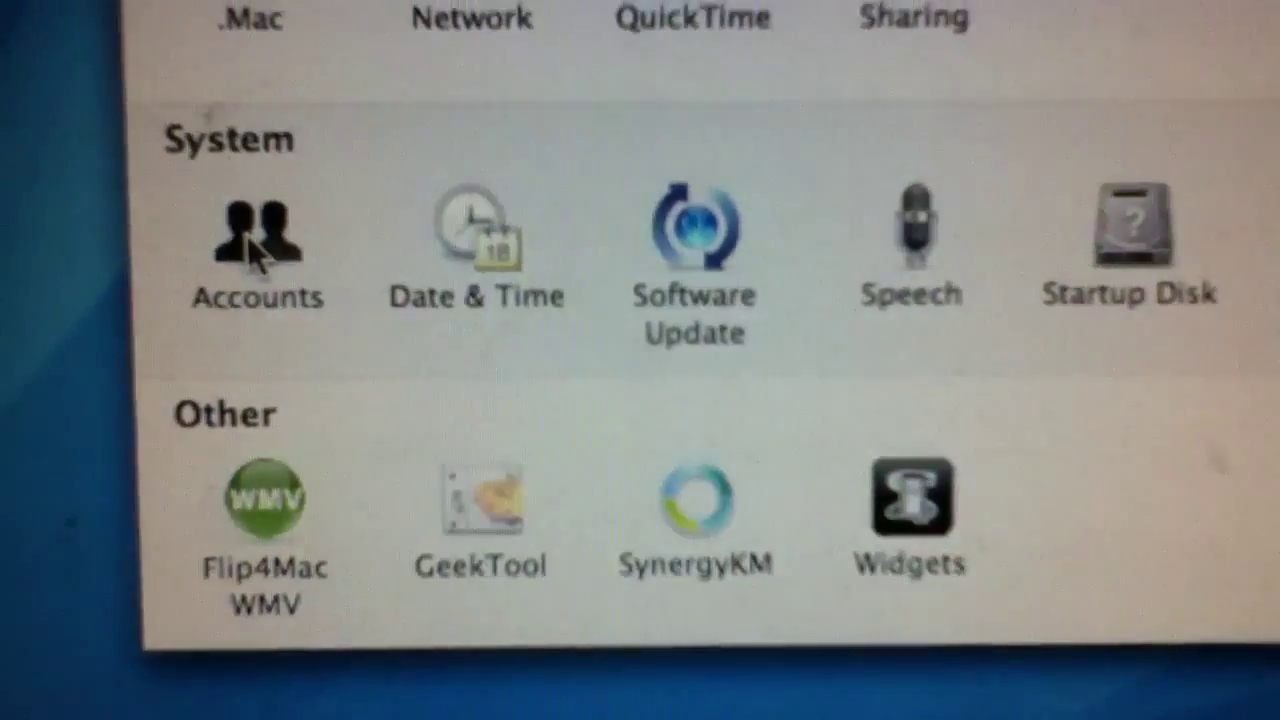
- Unlock the Accounts pane in System Preferences by authenticating with the account password
{"action": "left_click", "coordinate": [256, 230]}
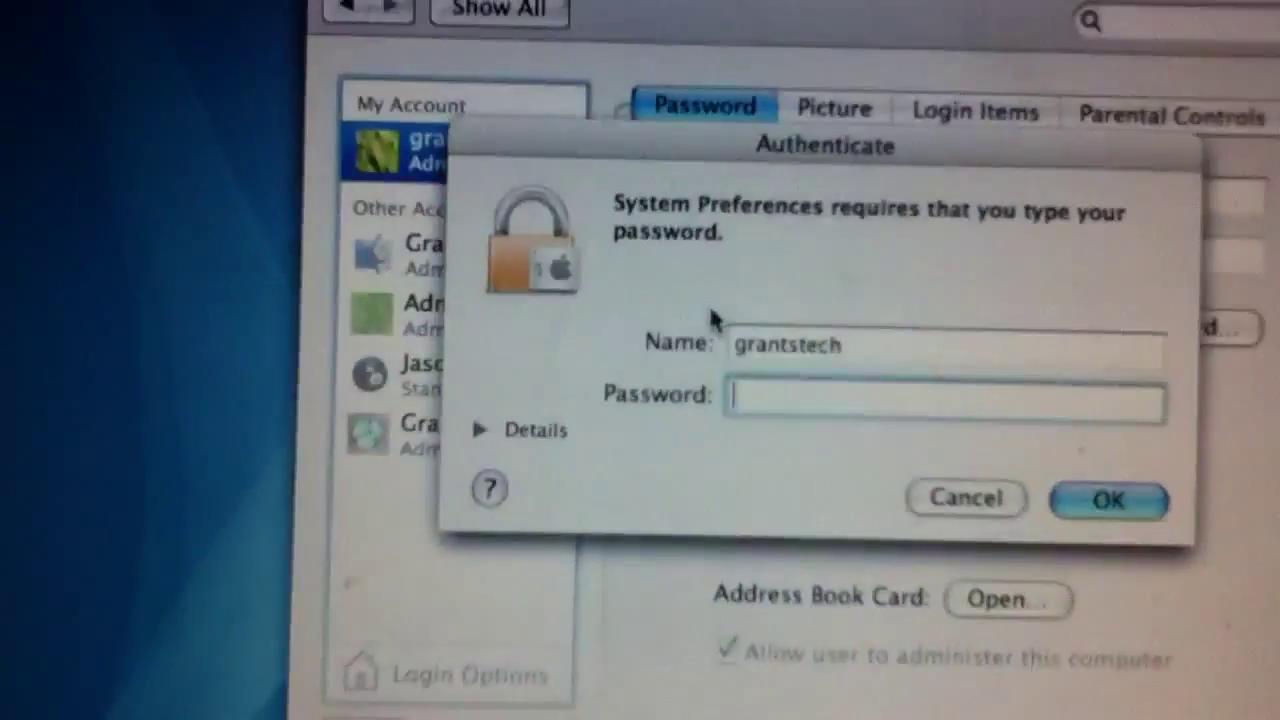
{"action": "type", "text": "•••"}
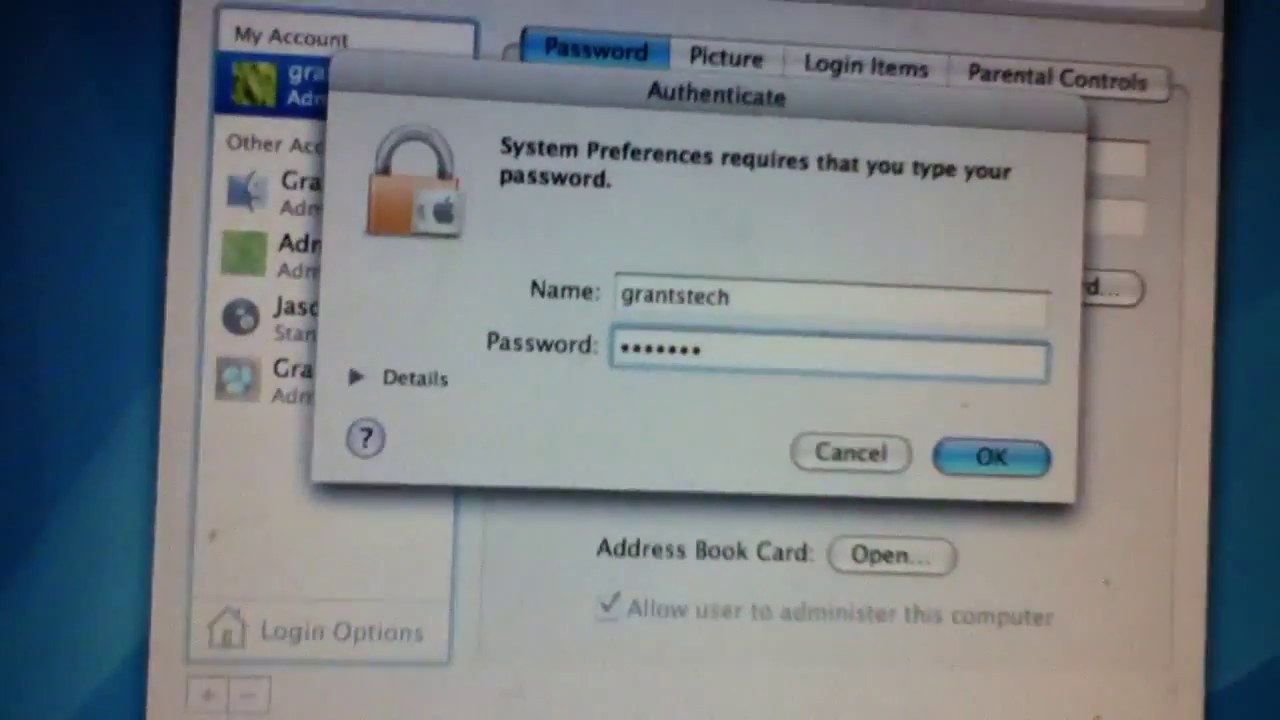
{"action": "left_click", "coordinate": [990, 456]}
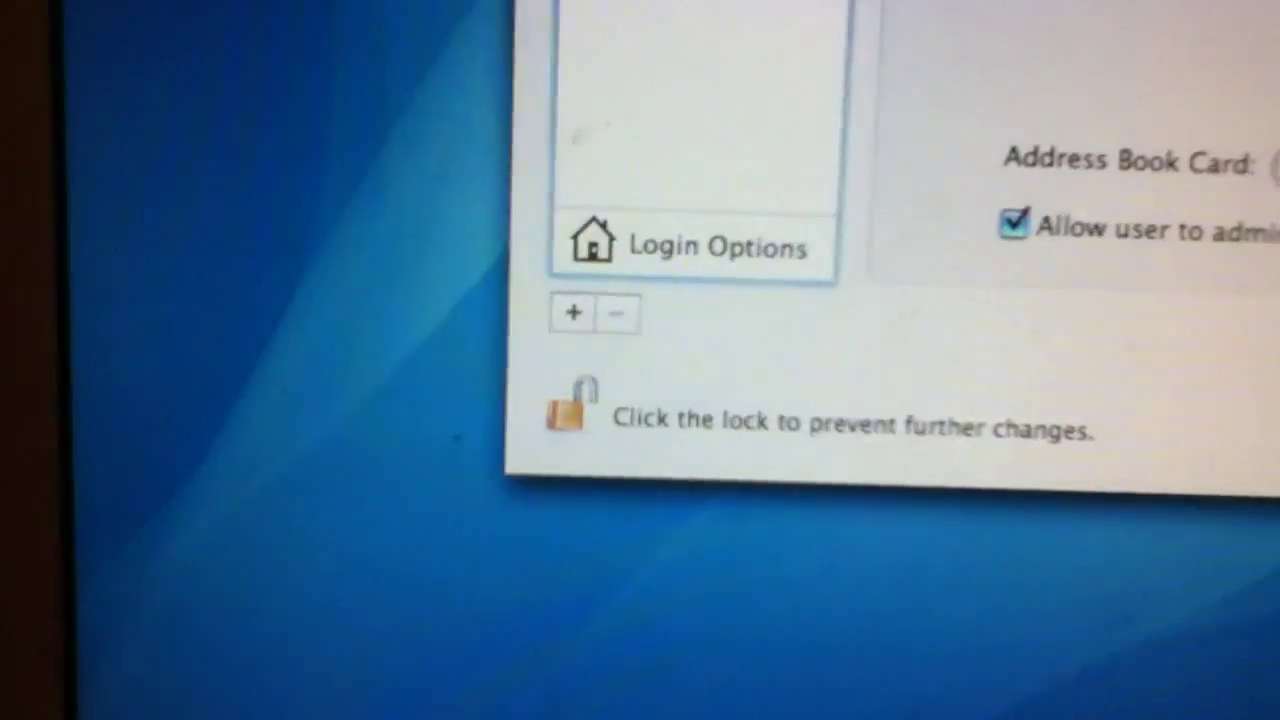